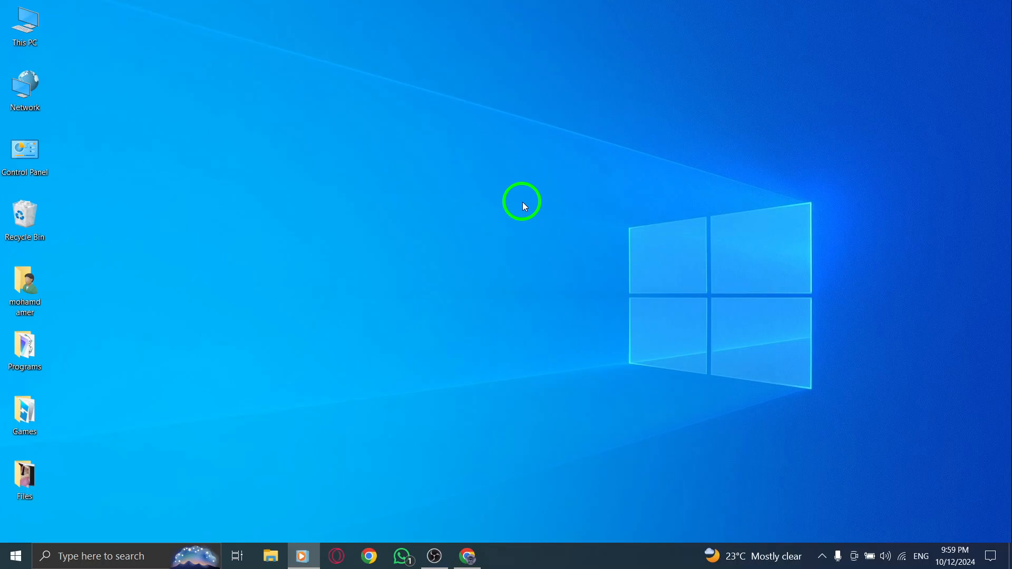
Launch Chrome from the taskbar with WhatsApp Web showing the chat list
left_click(522, 204)
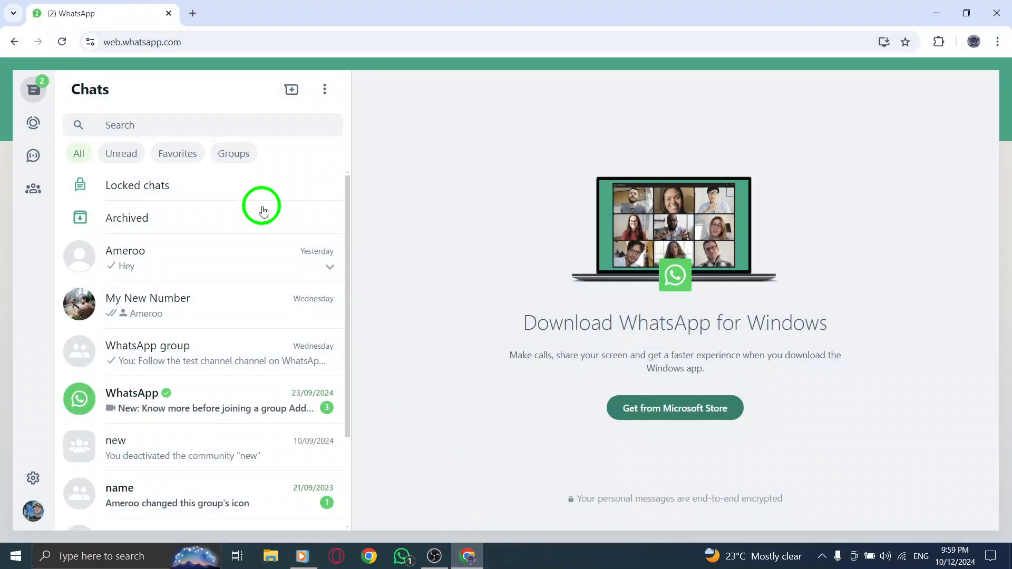
left_click(139, 42)
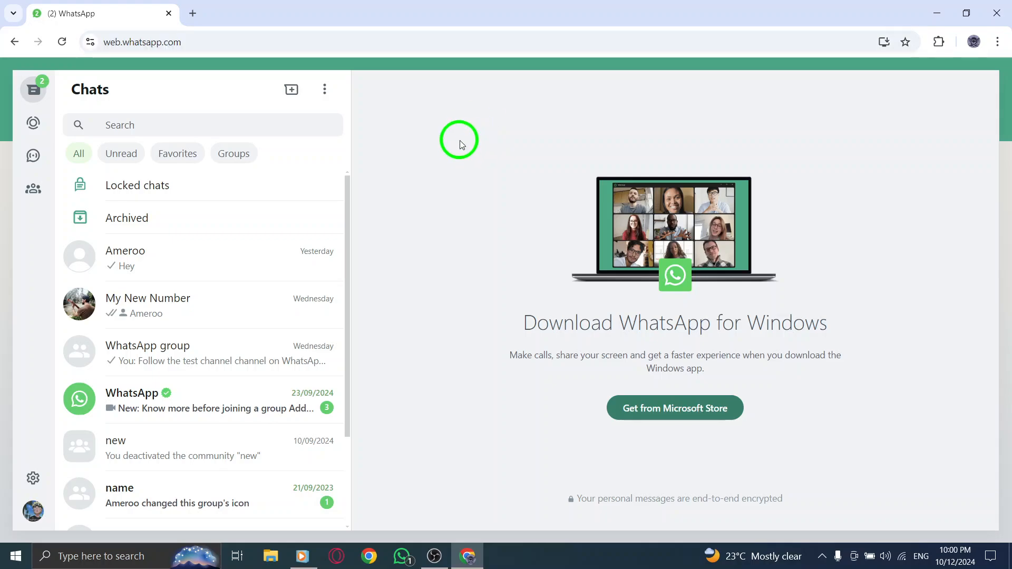
mouse_move(607, 337)
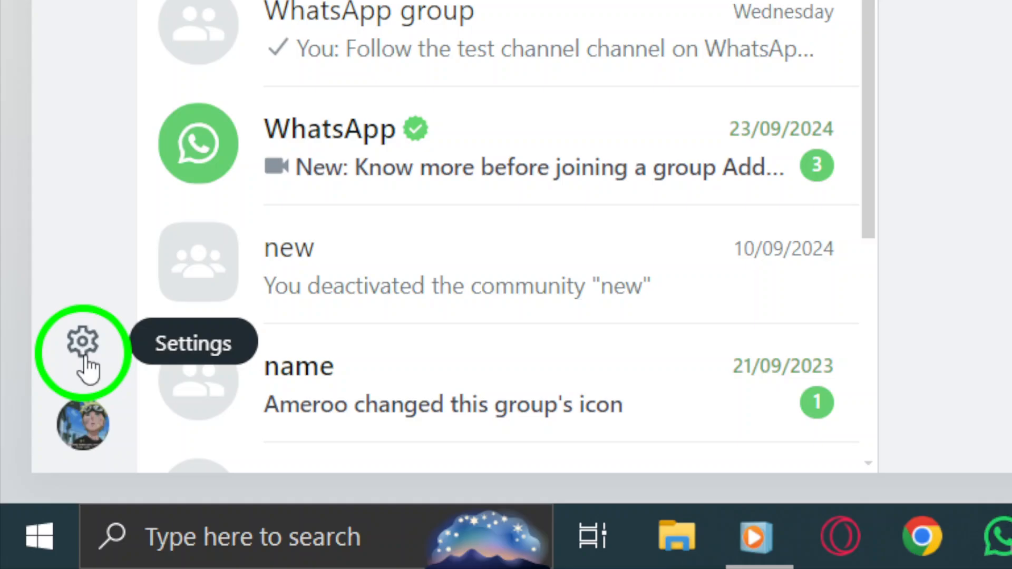
Open WhatsApp Web Settings from the gear icon in the left sidebar
left_click(82, 350)
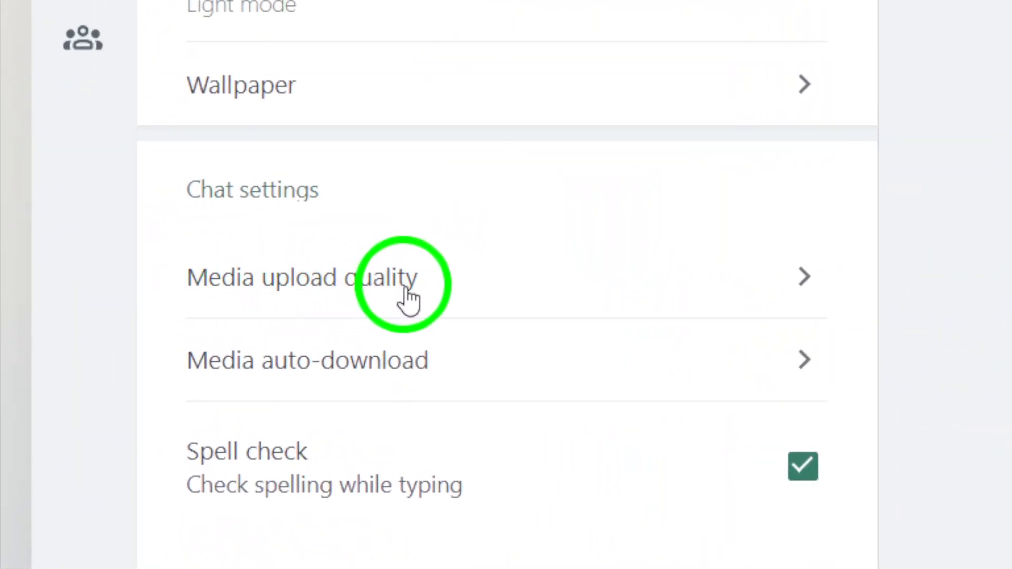
mouse_move(275, 302)
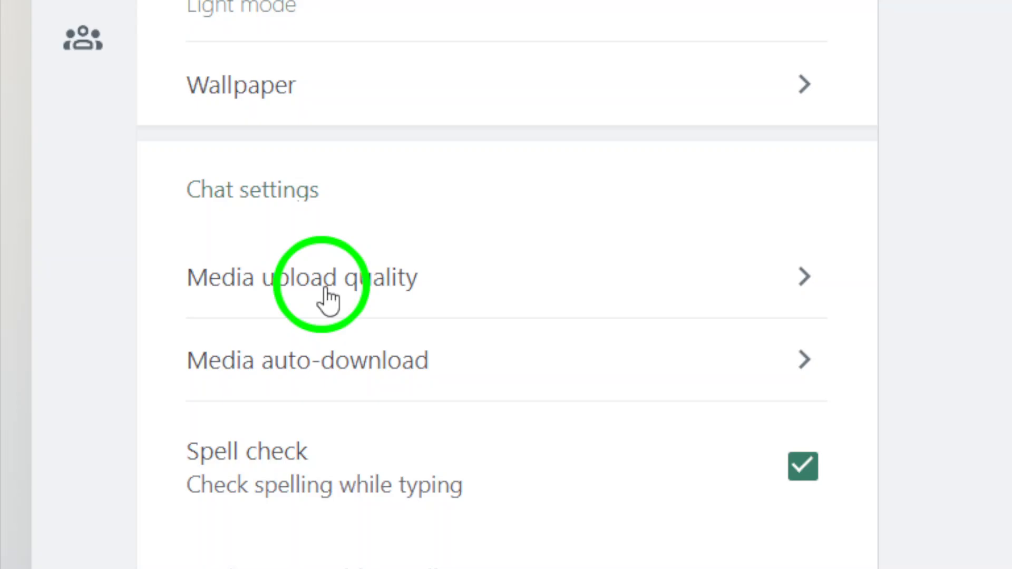
Change Media upload quality from Standard to HD quality
left_click(322, 284)
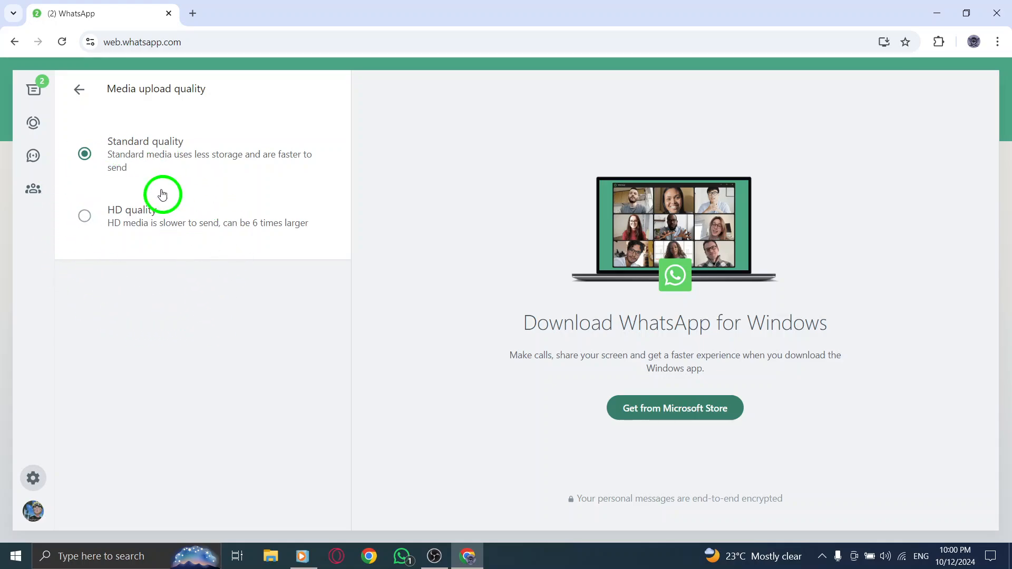
mouse_move(137, 147)
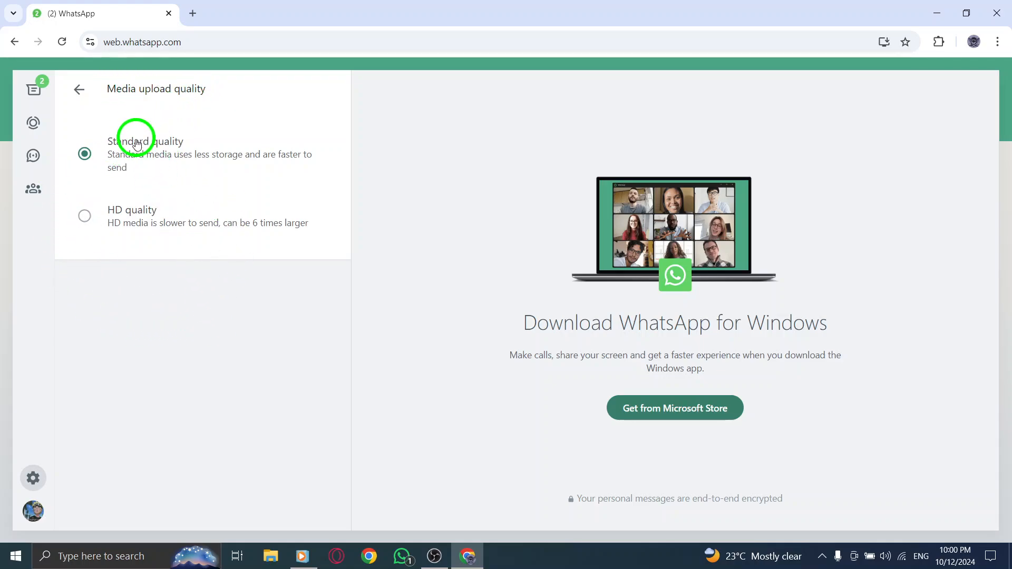
mouse_move(105, 216)
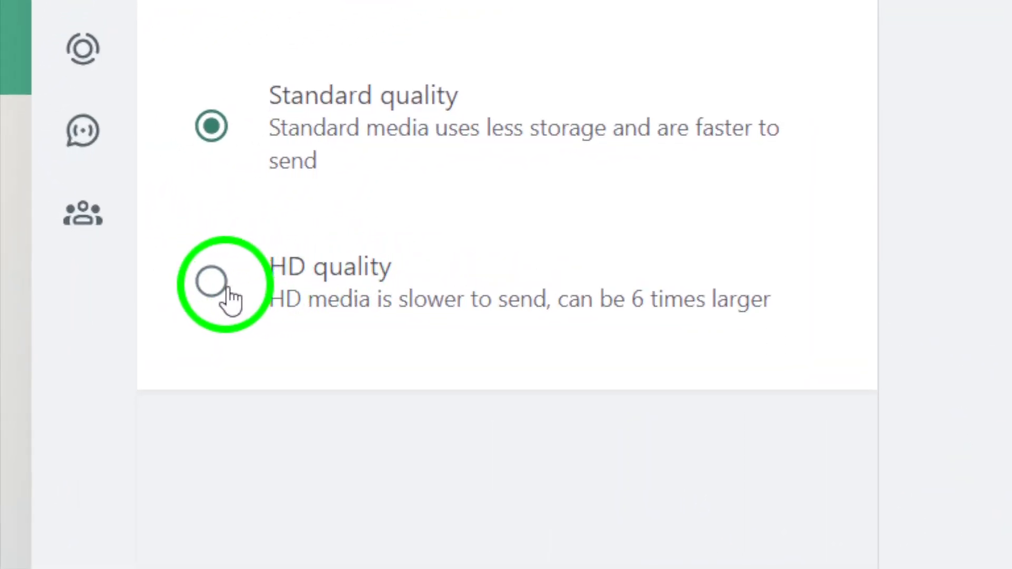
left_click(211, 281)
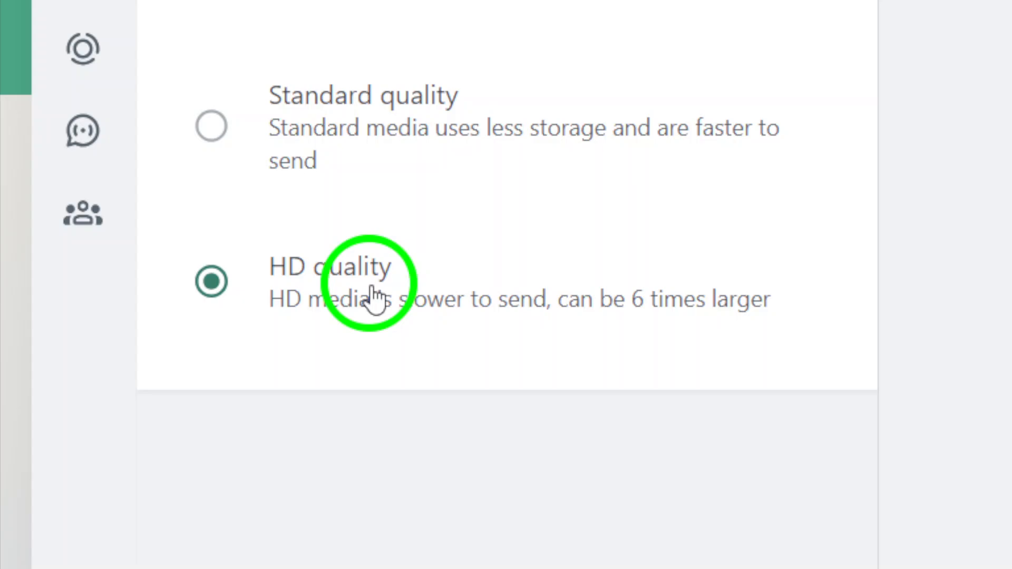